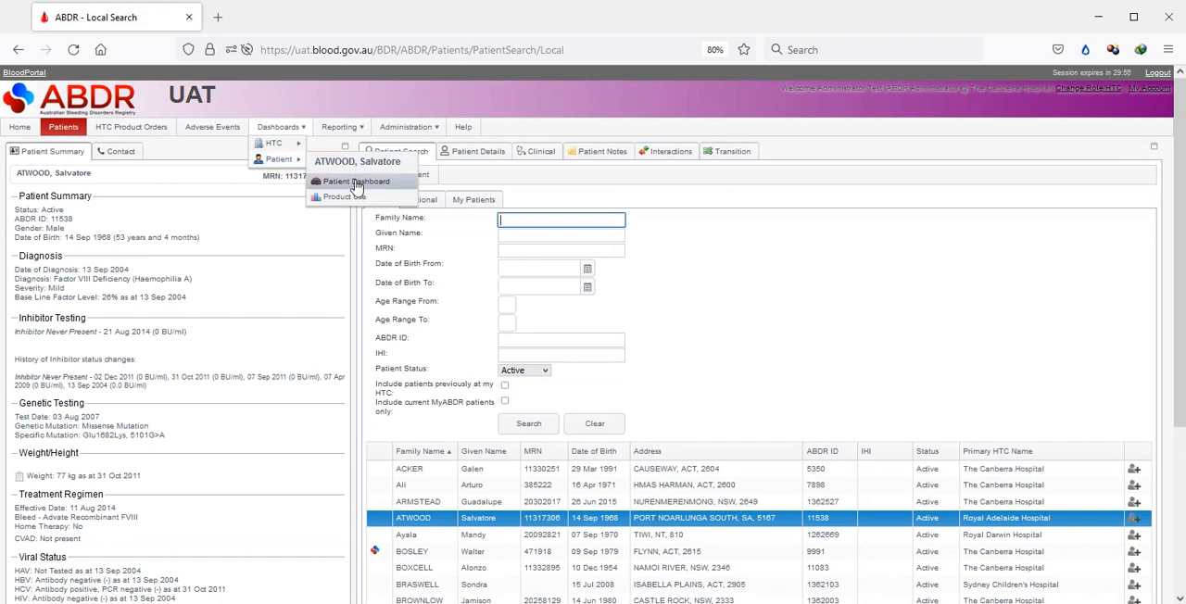
pyautogui.moveTo(356, 181)
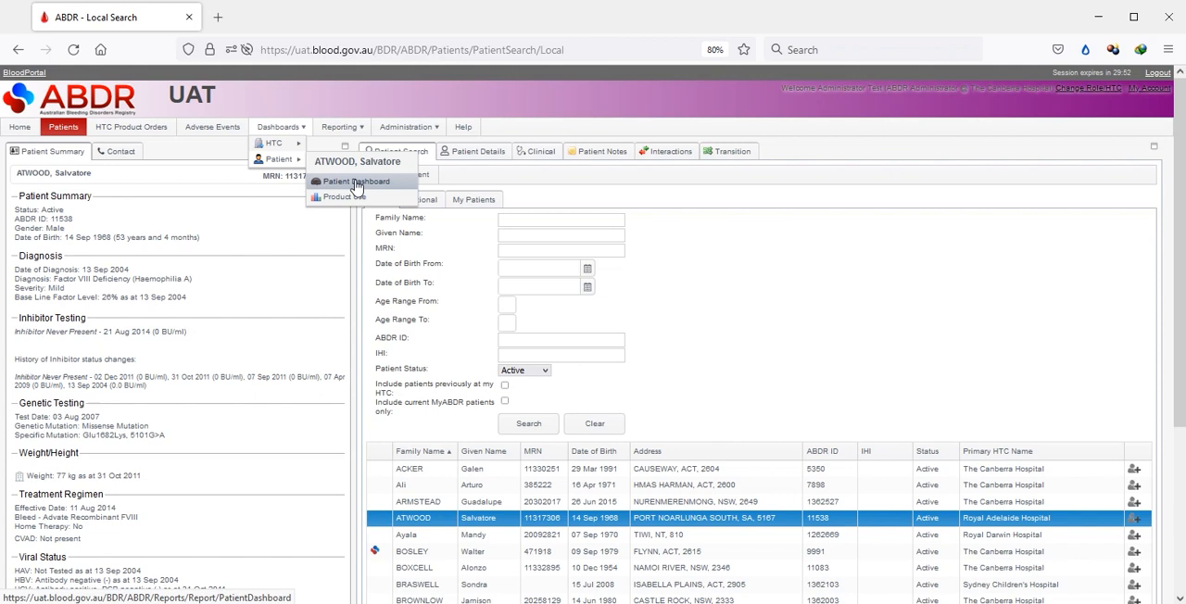
pyautogui.click(356, 182)
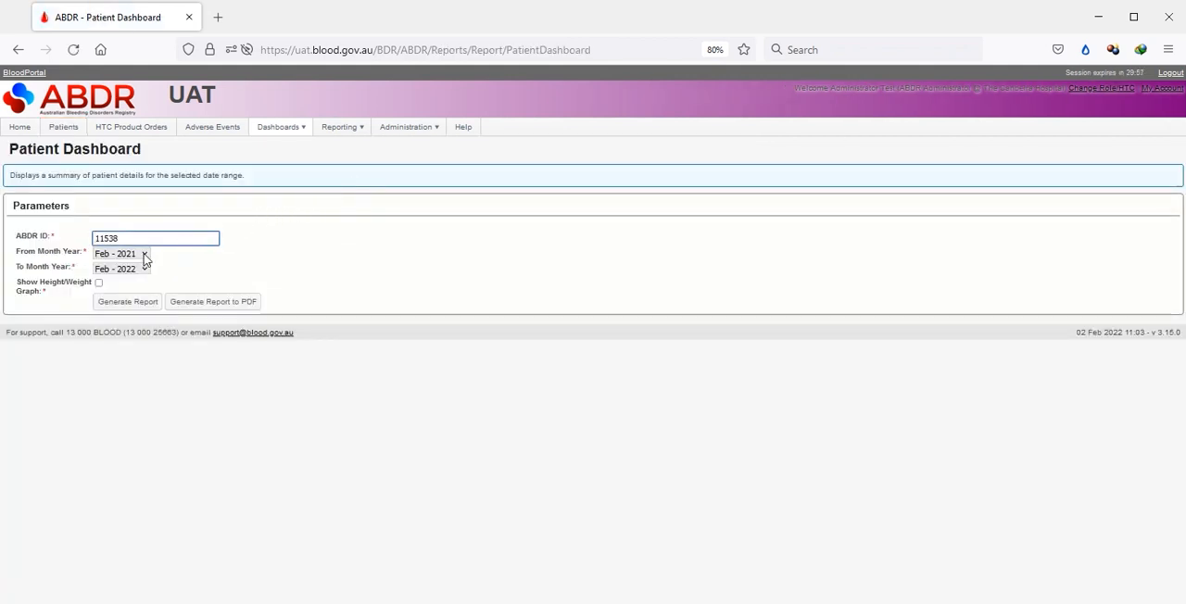
pyautogui.click(126, 301)
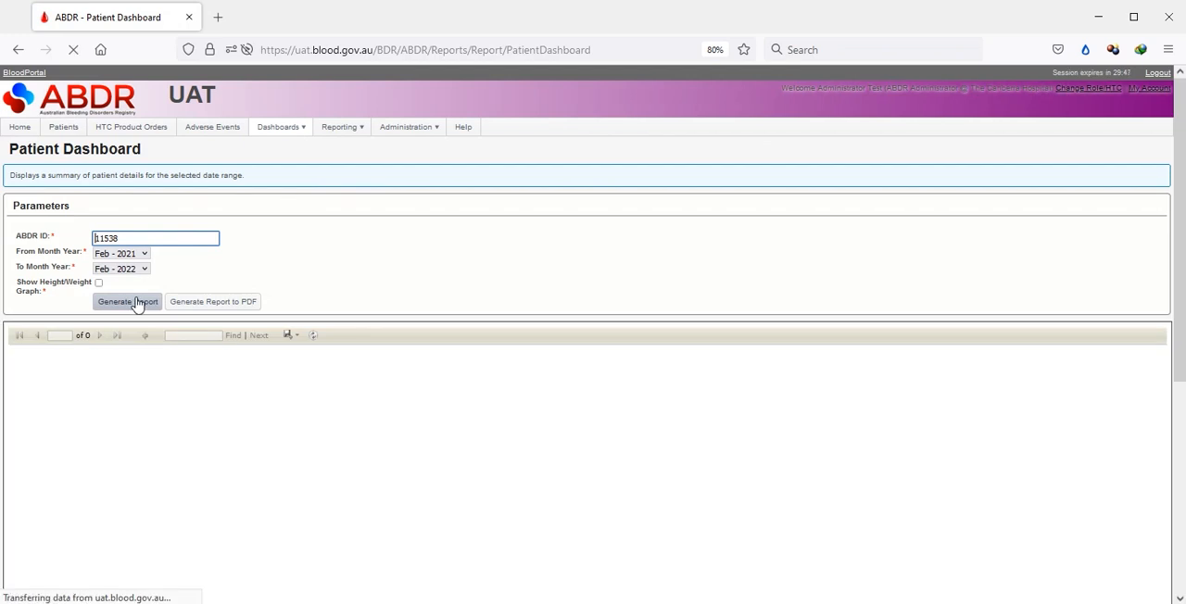